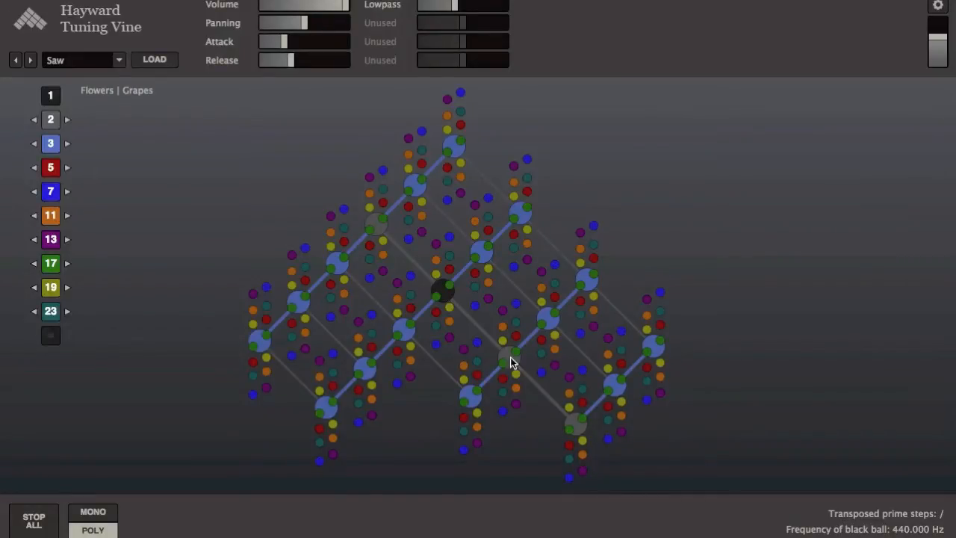
Step: Sound A4 at 440 Hz with A5, D5 (4/3), D4 (2/3) and another overtone, then silence A5
left_click(445, 289)
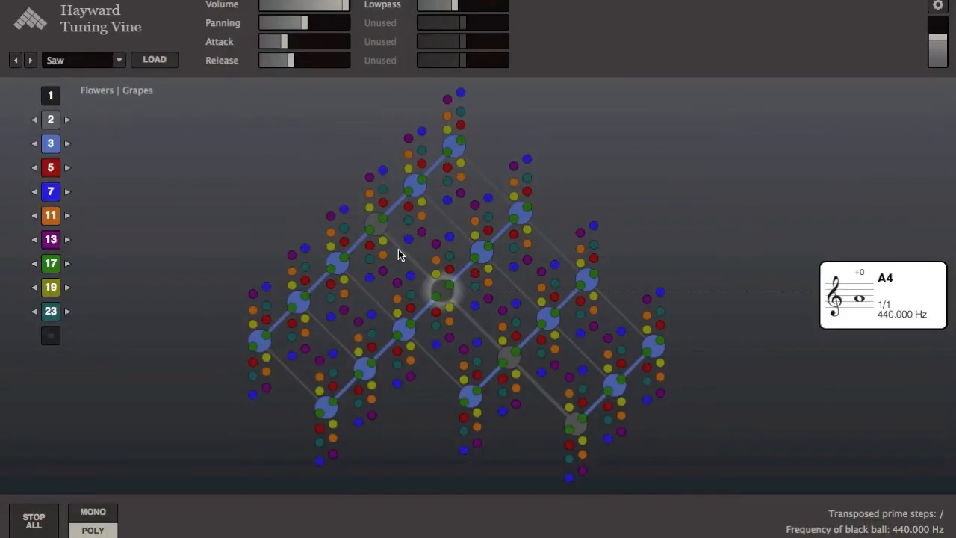
left_click(377, 224)
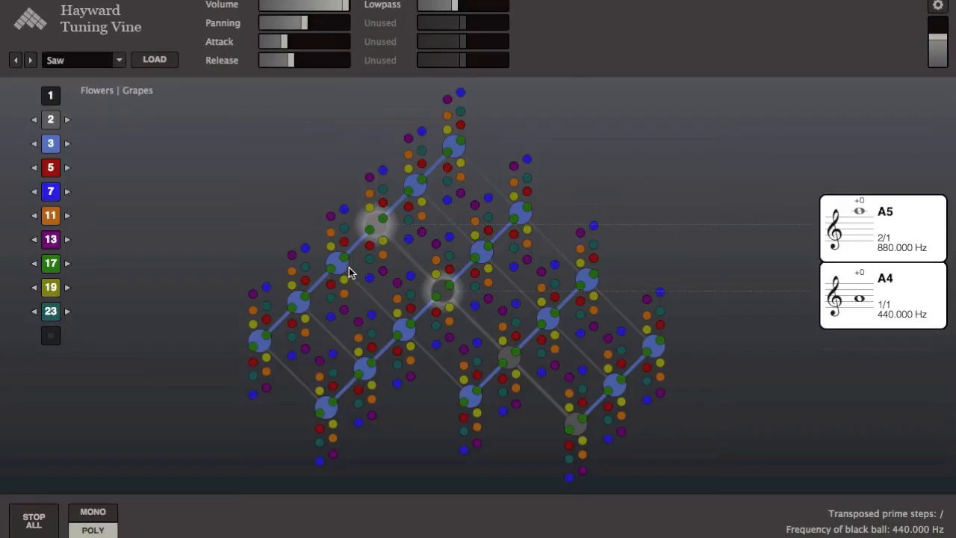
left_click(336, 261)
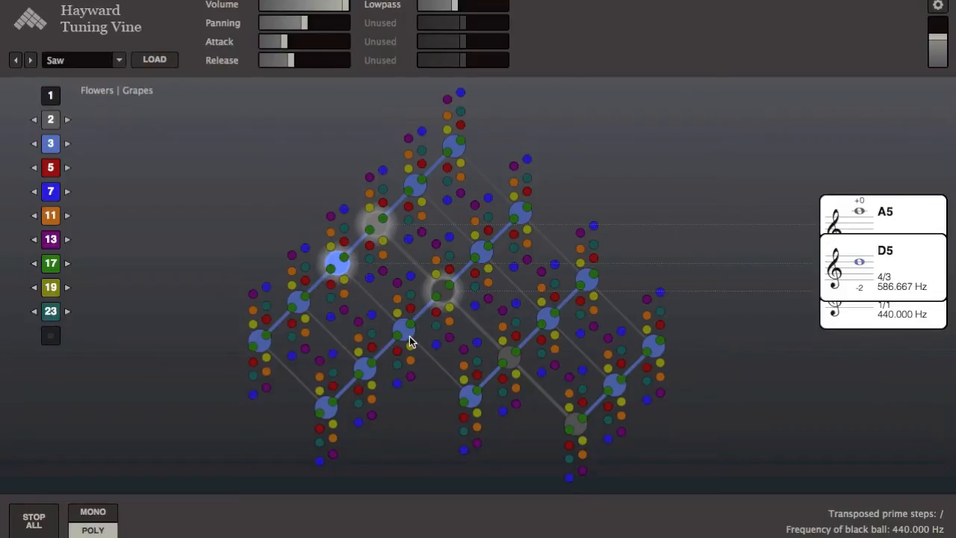
left_click(471, 396)
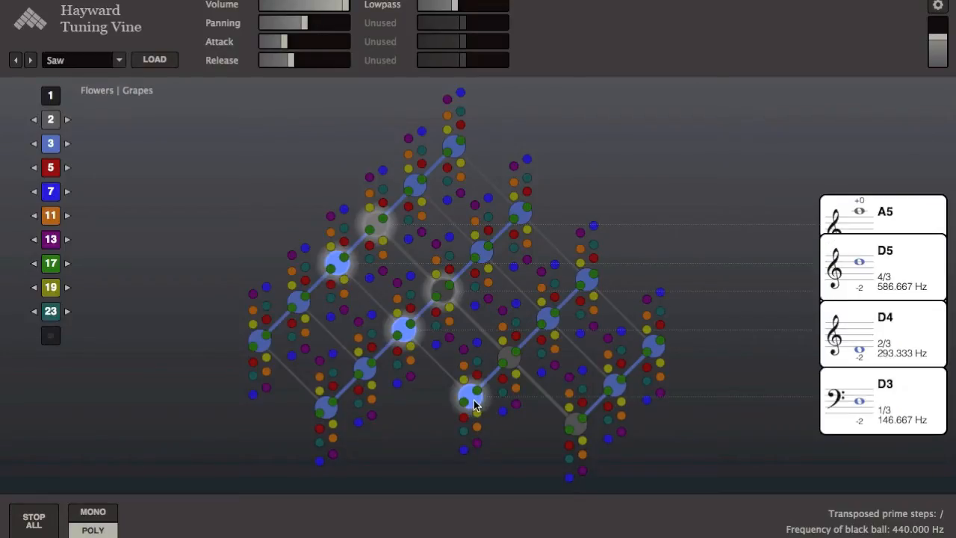
left_click(508, 351)
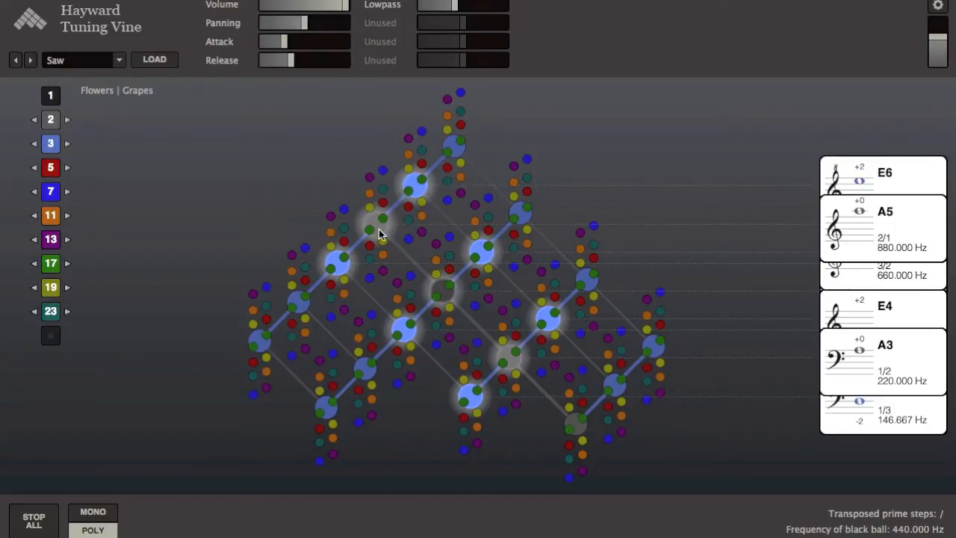
left_click(328, 266)
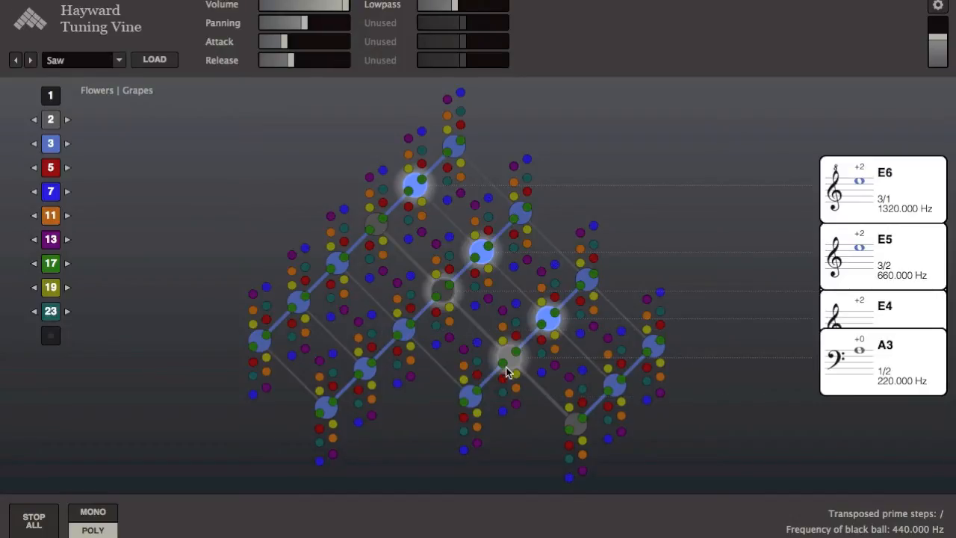
Step: Add a red 5-limit undertone ball near the centre, bringing F4 at 4/5 (352 Hz) into the chord
left_click(549, 317)
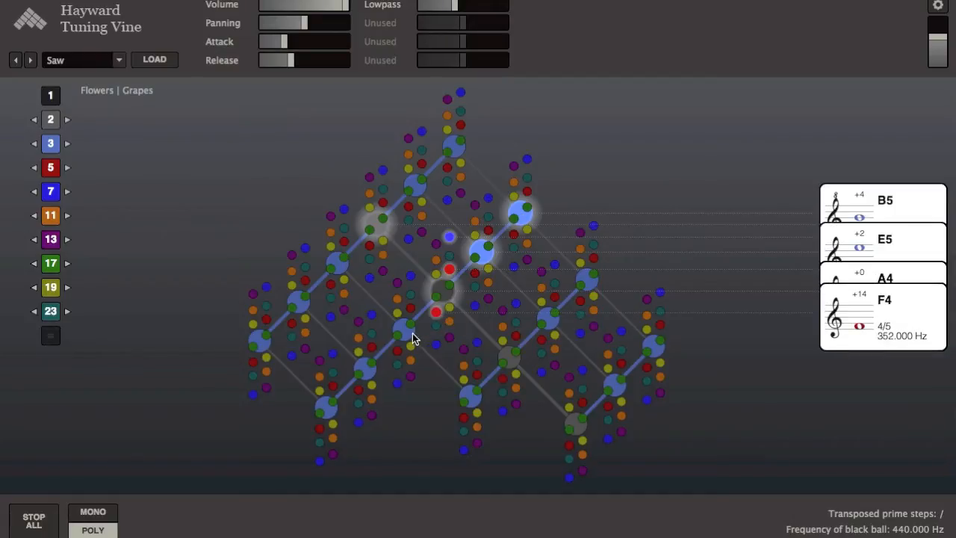
Step: Extend the chord with an 11-limit ball and a lower-left blue ball giving the 4/9 note at 195.556 Hz
left_click(400, 327)
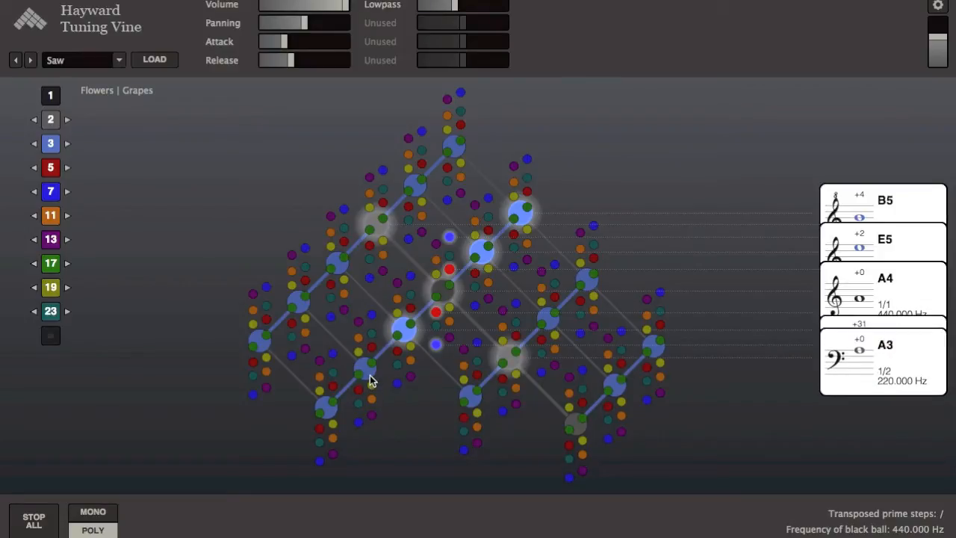
left_click(366, 371)
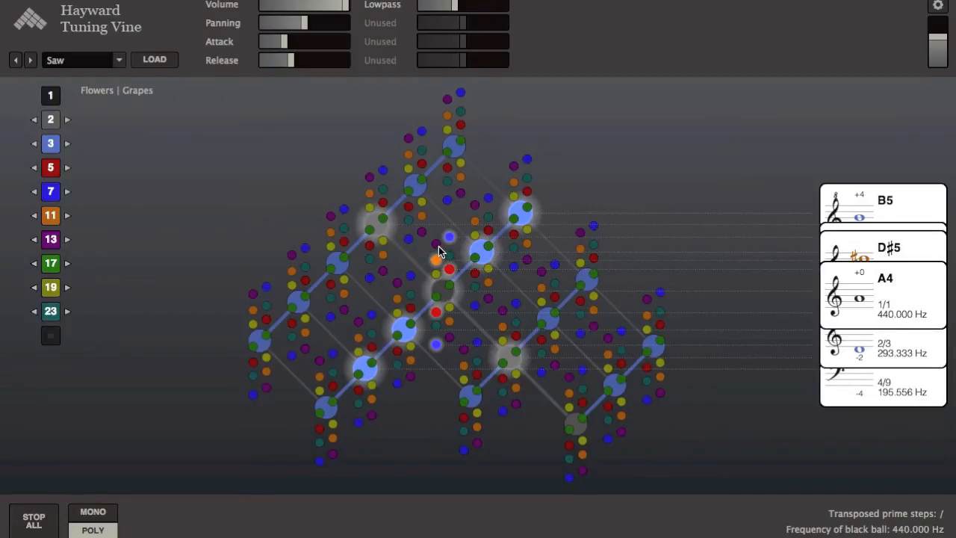
Step: Add orange 11-limit and purple 13-limit pitches to form a microtonal cluster, then silence one note
left_click(436, 242)
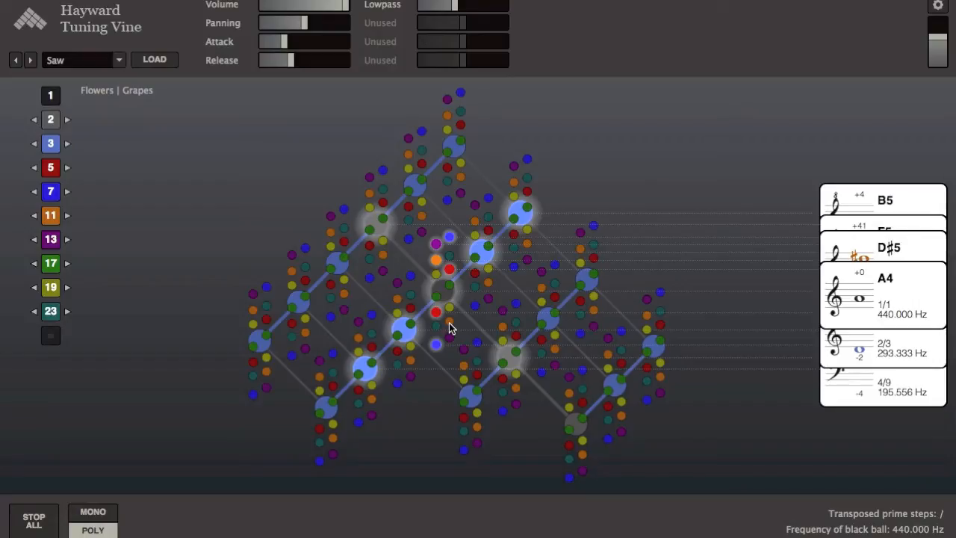
left_click(448, 327)
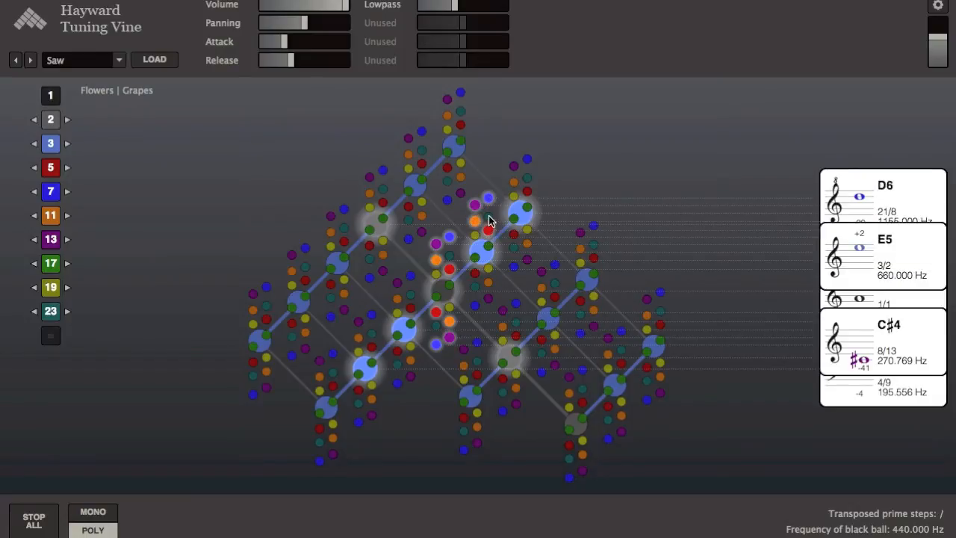
left_click(475, 273)
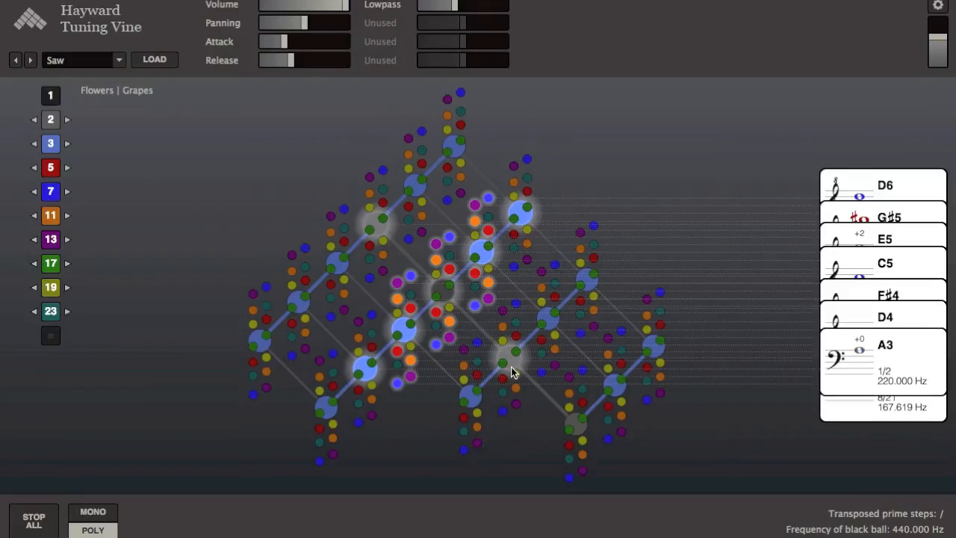
left_click(376, 231)
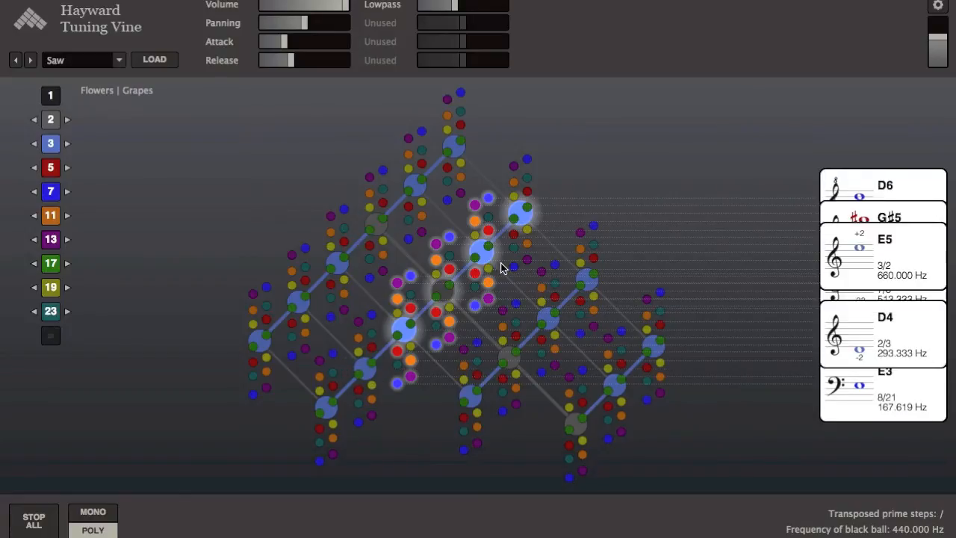
Step: Turn off the remaining lit balls until only F♯3 at 16/39 (180.513 Hz) sounds
left_click(486, 216)
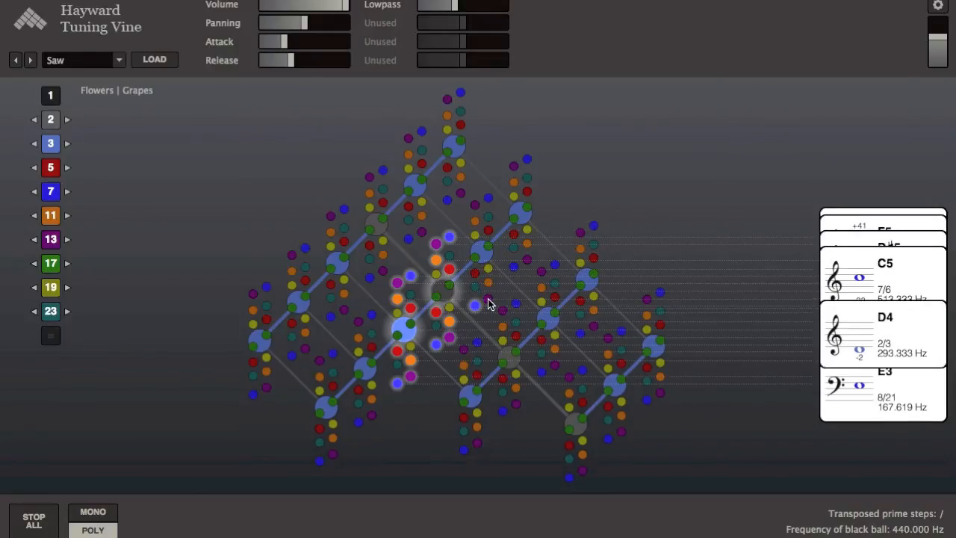
left_click(441, 246)
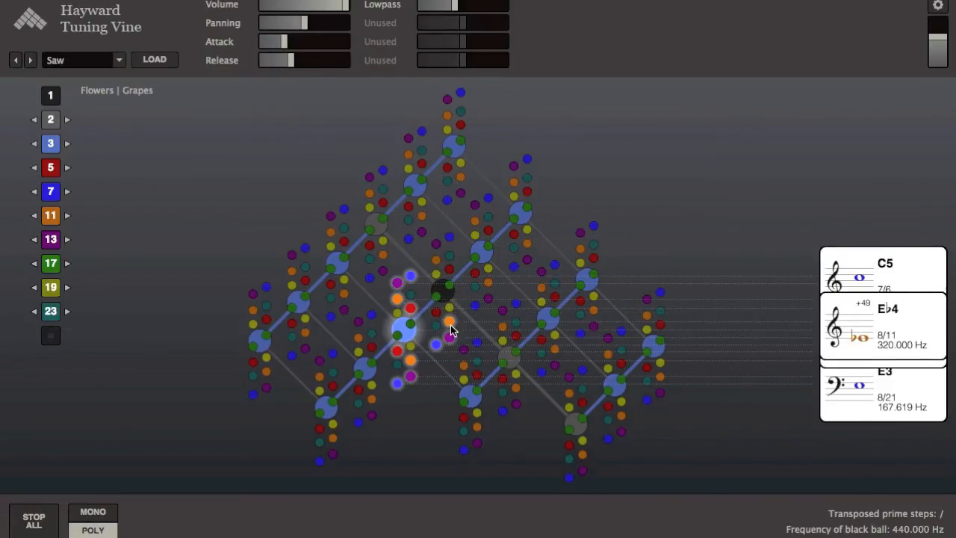
left_click(410, 307)
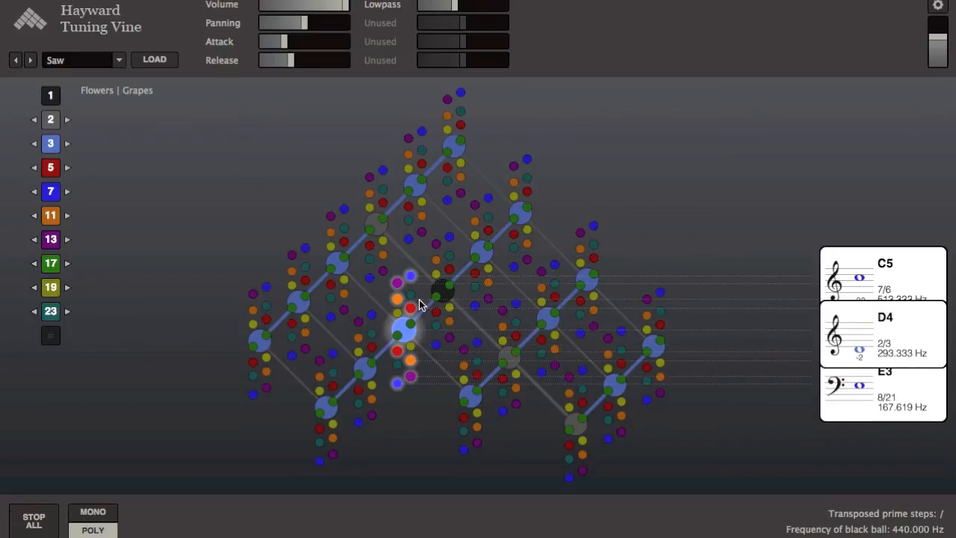
left_click(397, 301)
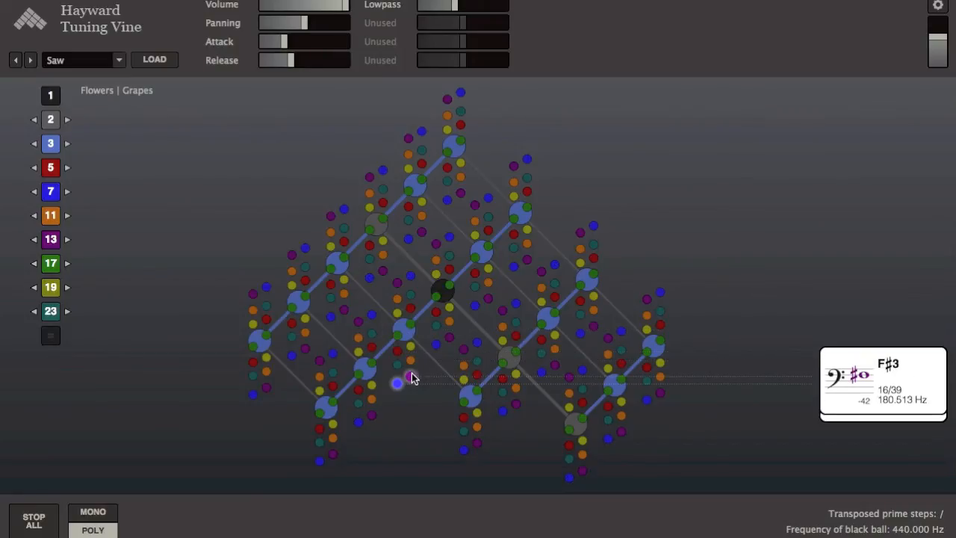
mouse_move(475, 403)
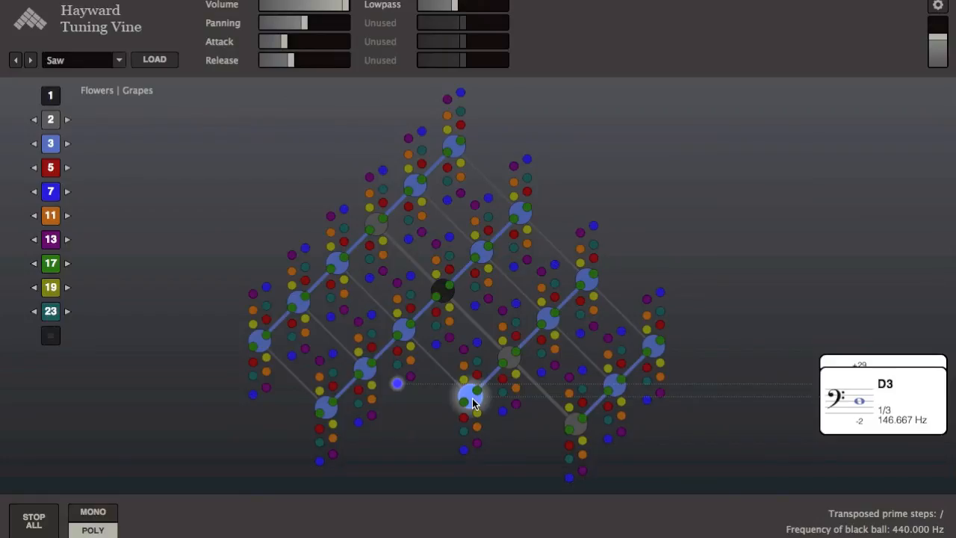
mouse_move(514, 367)
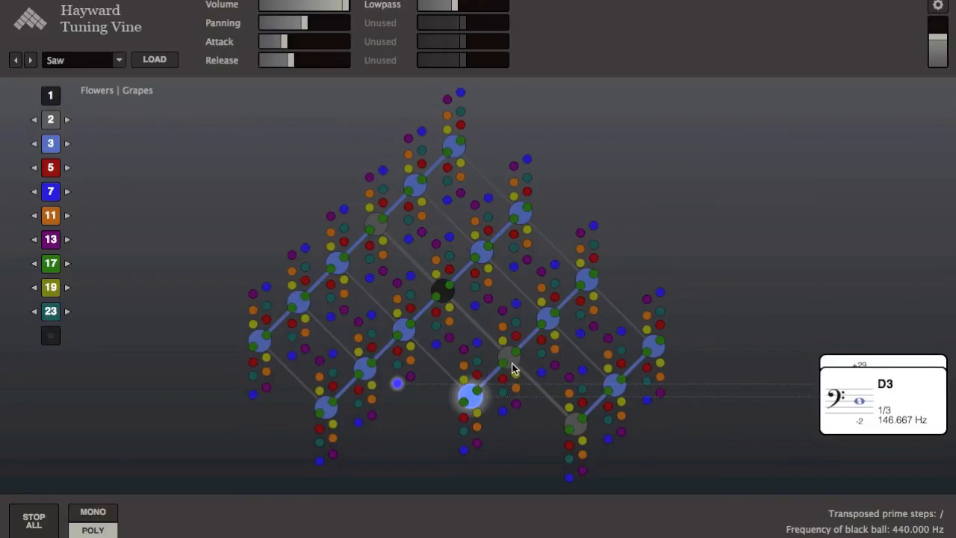
Step: Sound A3 at 1/2 (220 Hz) alongside D3 at 1/3 in the lower lattice
left_click(506, 357)
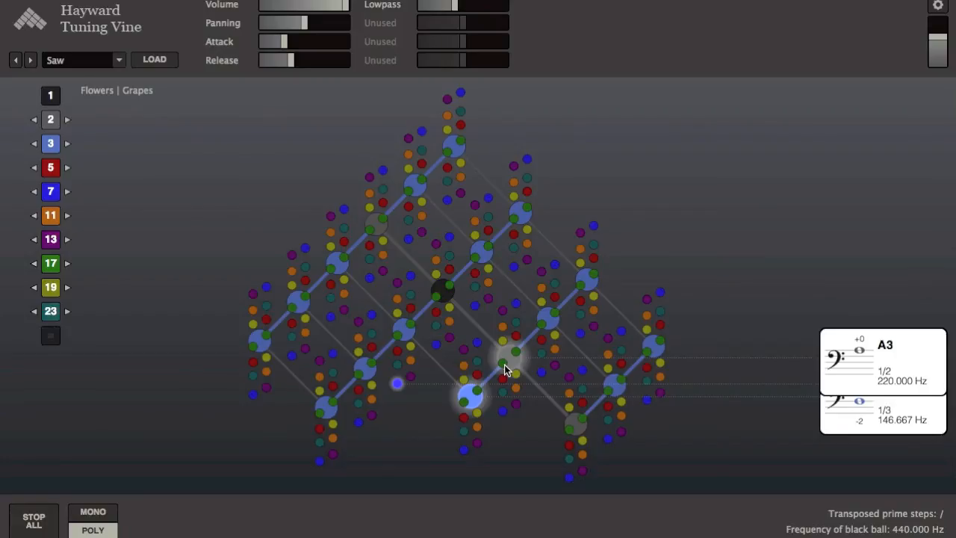